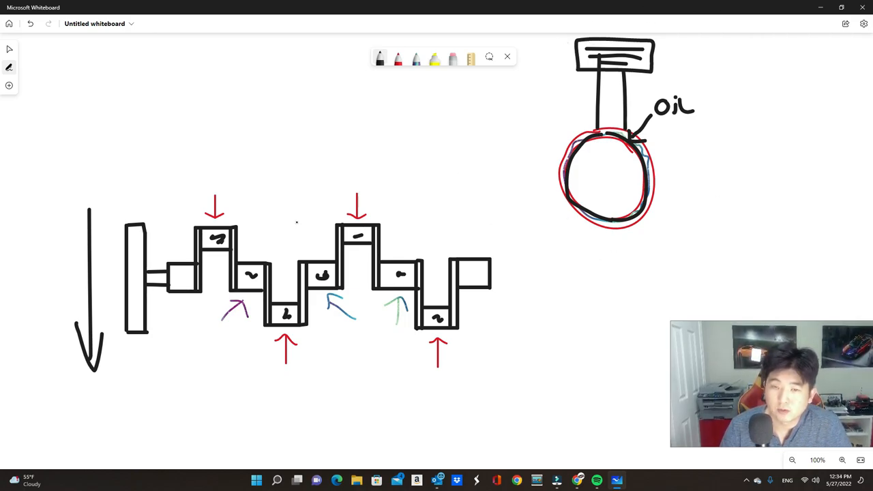
Re-trace the connecting-rod bearing circle with repeated red loops for emphasis.
click(399, 57)
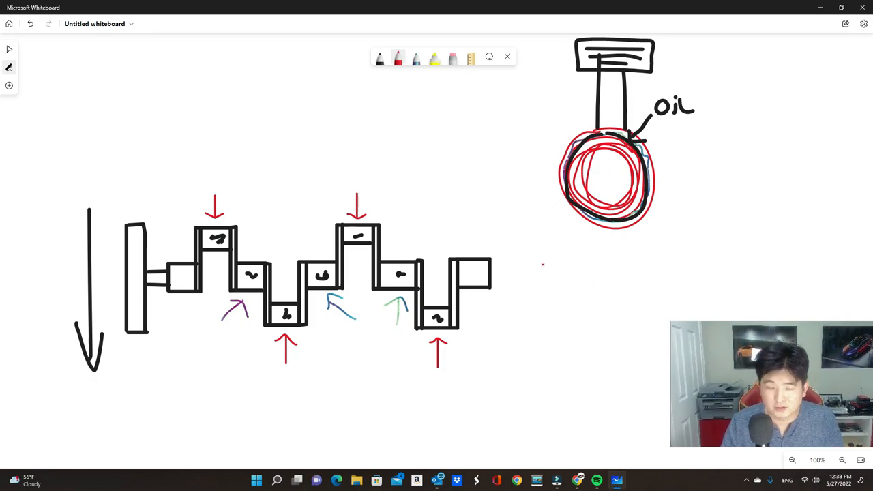
Draw a smaller inner container inside the box with a scribble marking its contents.
click(380, 57)
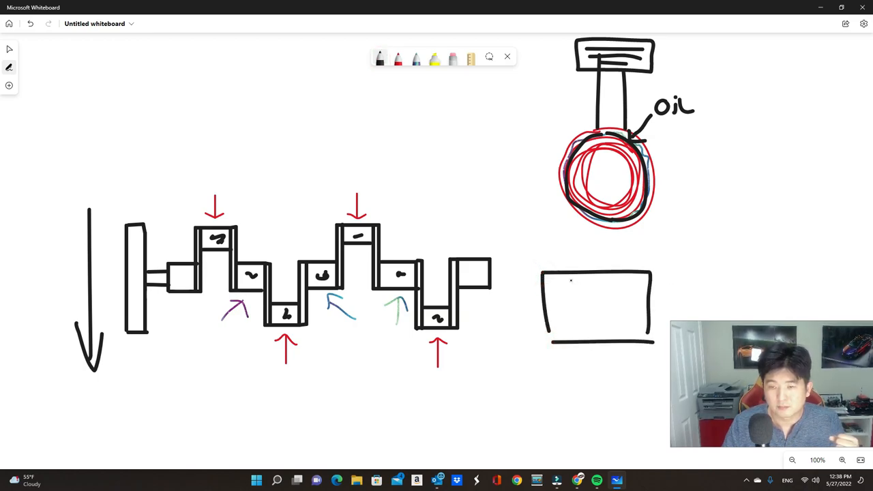
drag(576, 280, 621, 332)
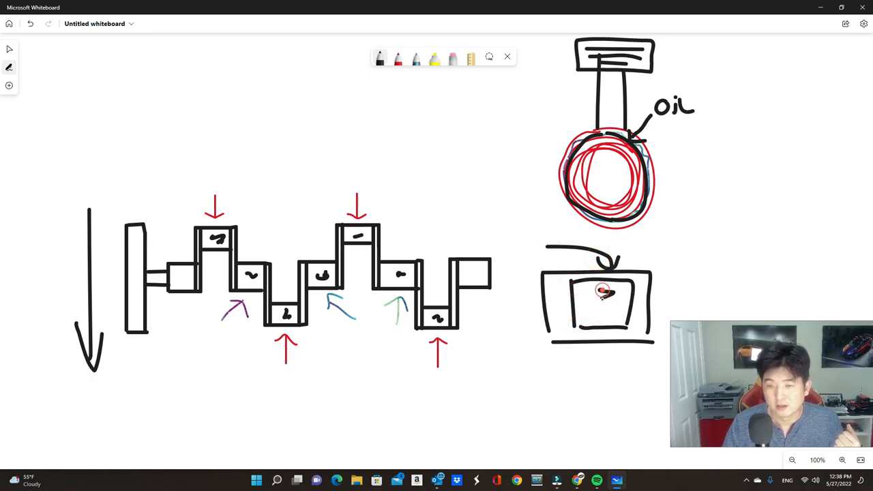
drag(598, 289, 611, 303)
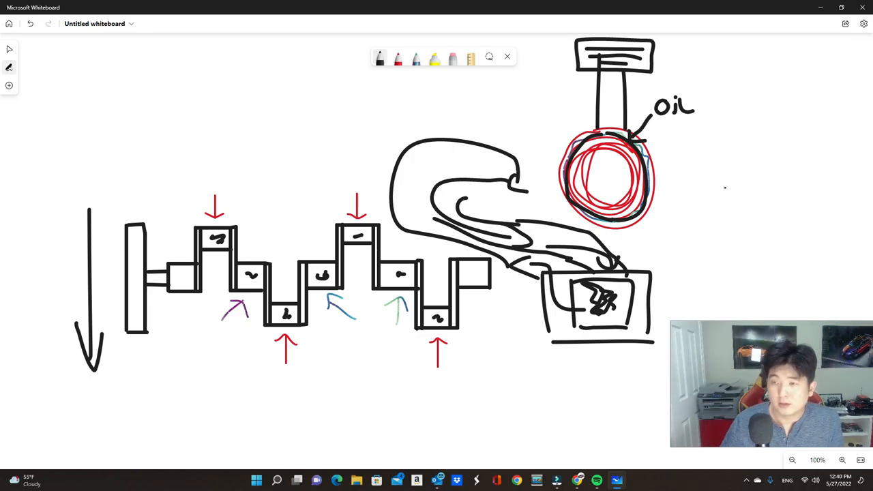
Draw the dipstick's two long sides with a labelled min mark and a top mark.
drag(745, 120, 745, 276)
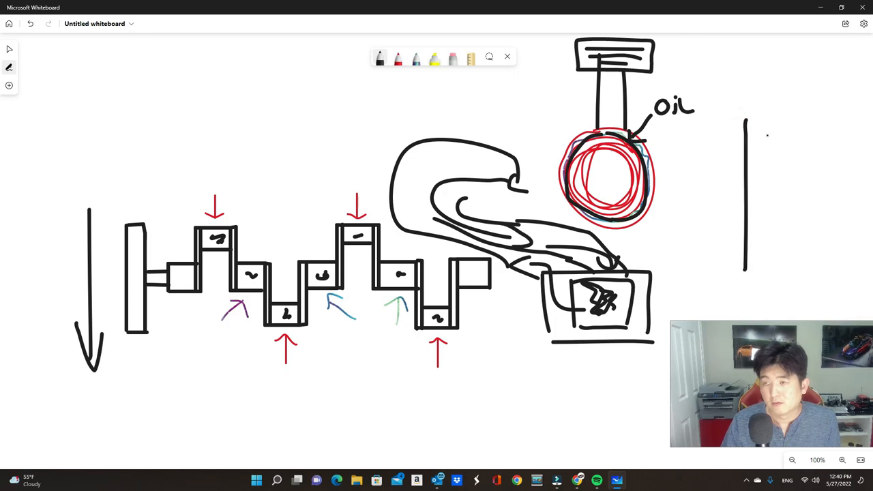
drag(758, 122, 751, 293)
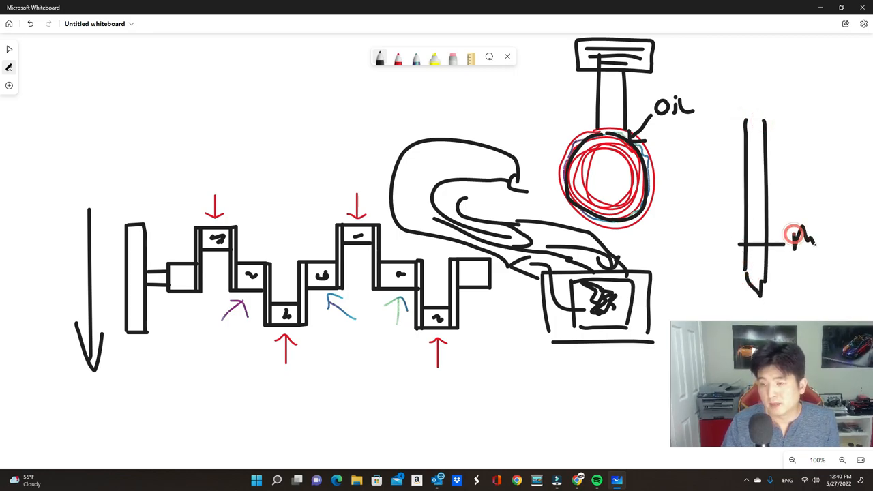
drag(723, 162, 839, 147)
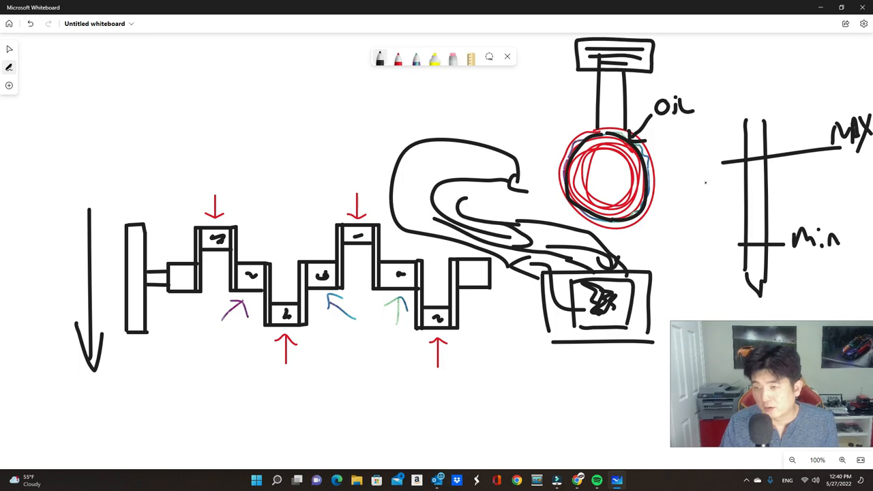
Label the MAX mark, draw the wavy oil-level line and a slanted stroke across min.
drag(710, 185, 846, 185)
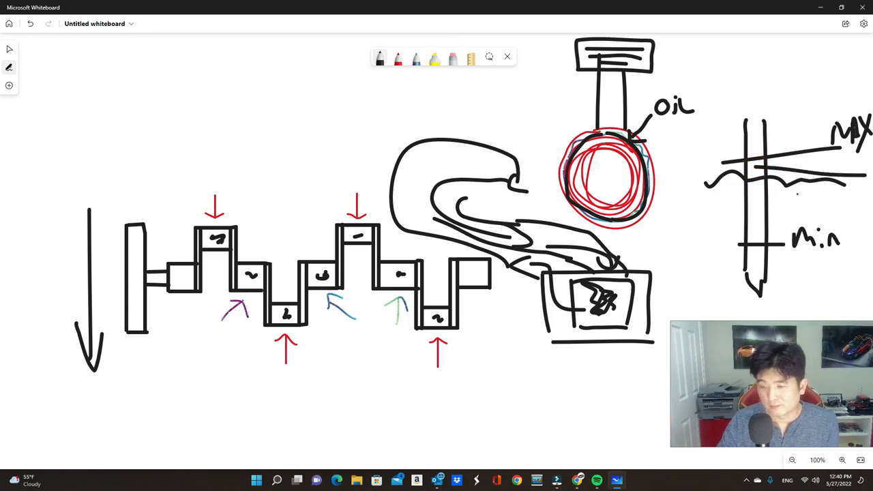
drag(724, 225, 792, 301)
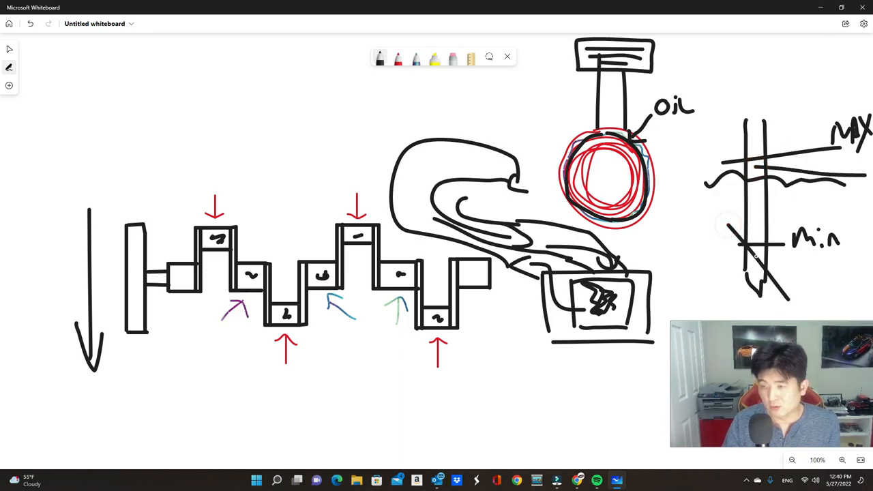